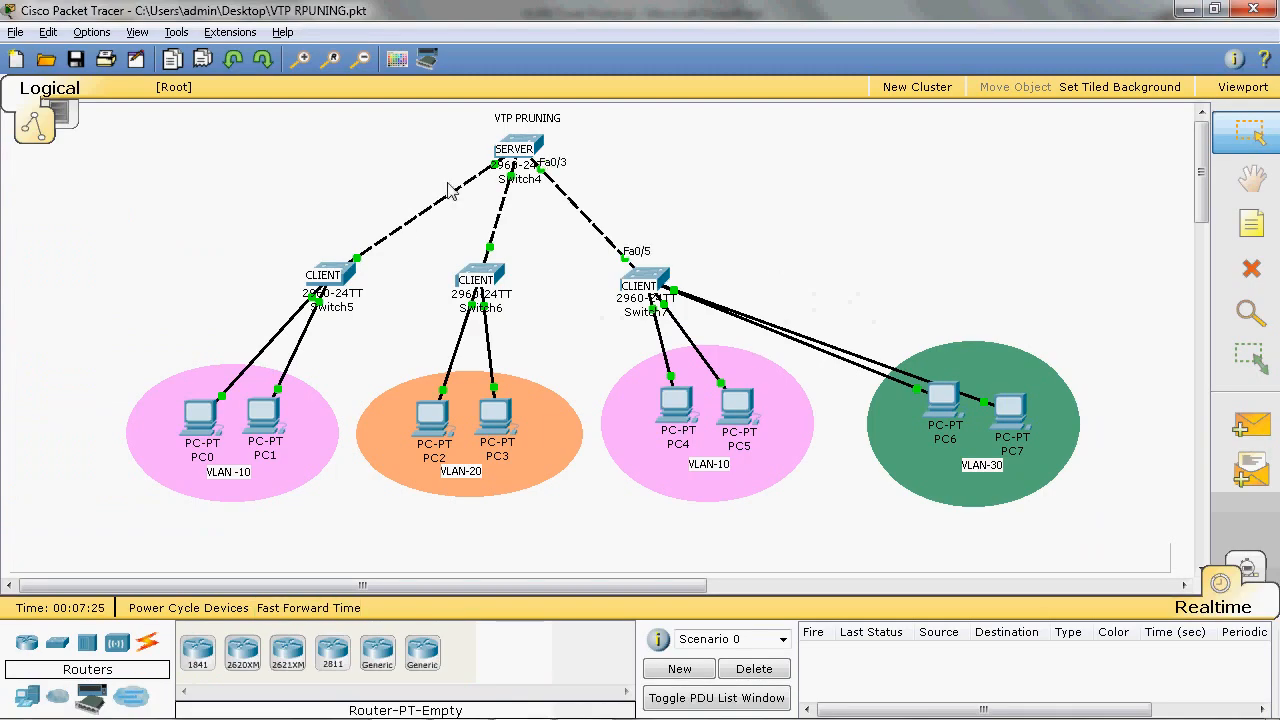
{"action": "mouse_move", "coordinate": [512, 132]}
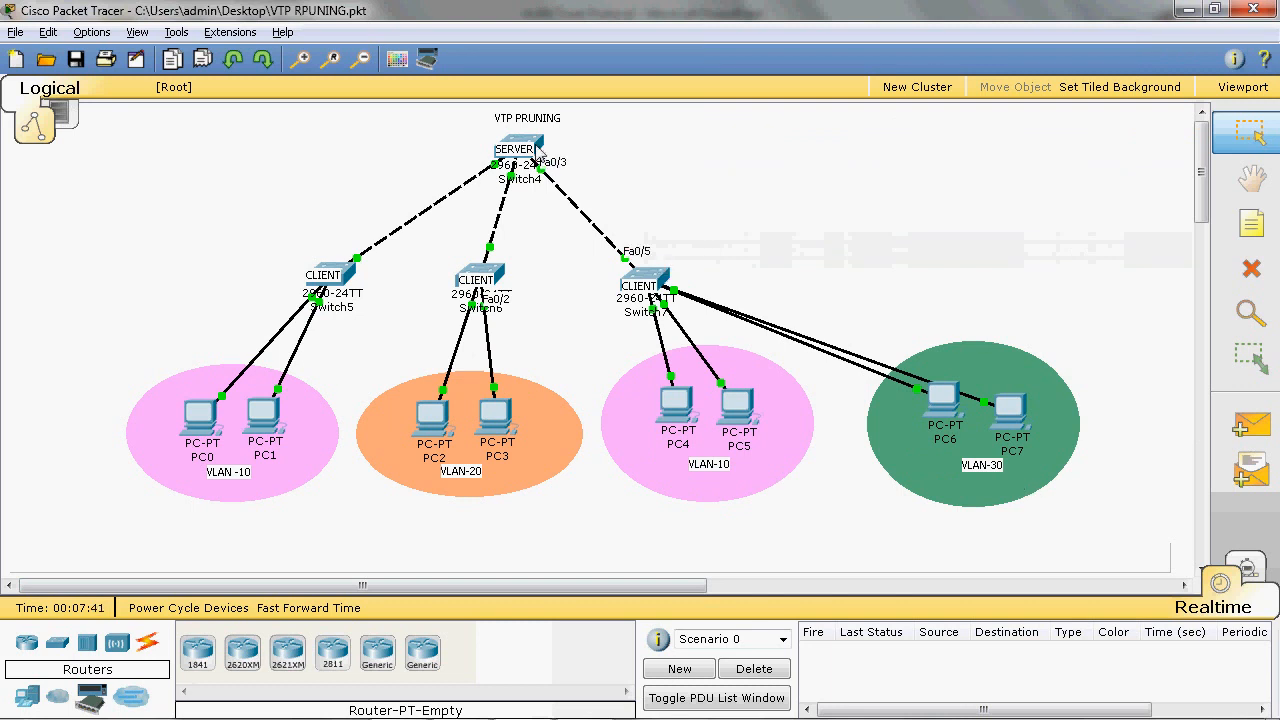
{"action": "mouse_move", "coordinate": [664, 170]}
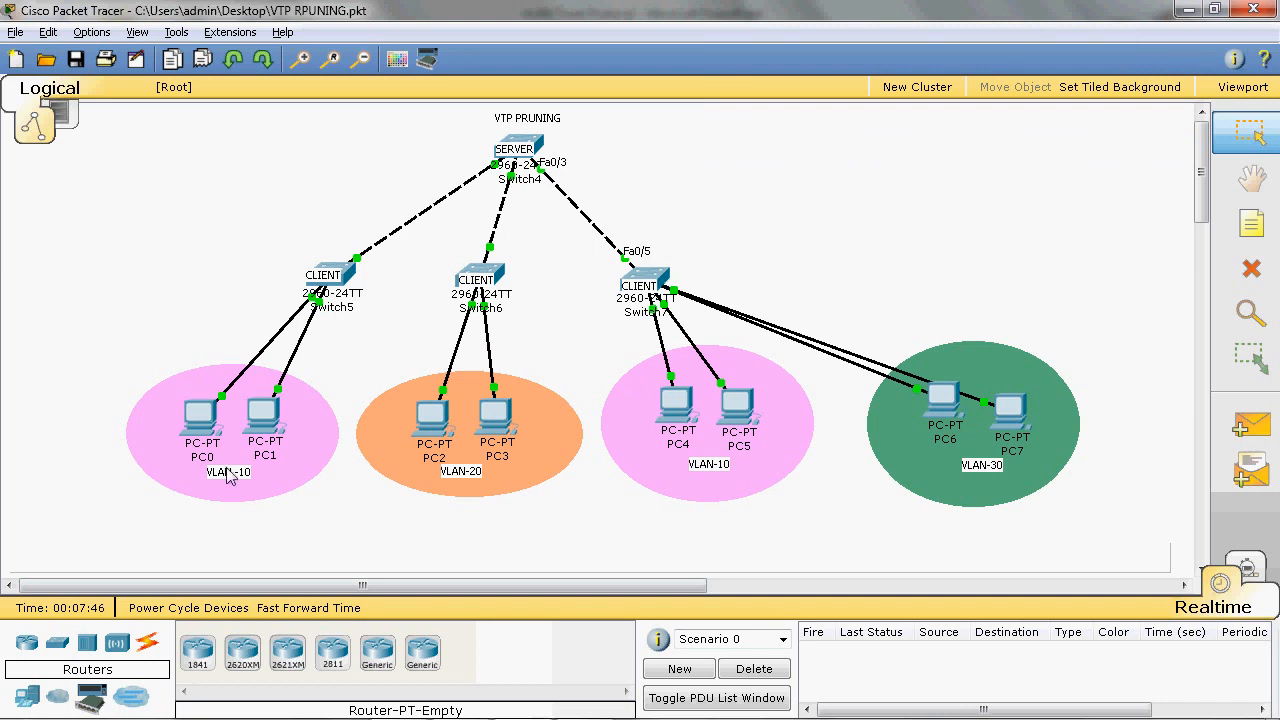
{"action": "mouse_move", "coordinate": [704, 488]}
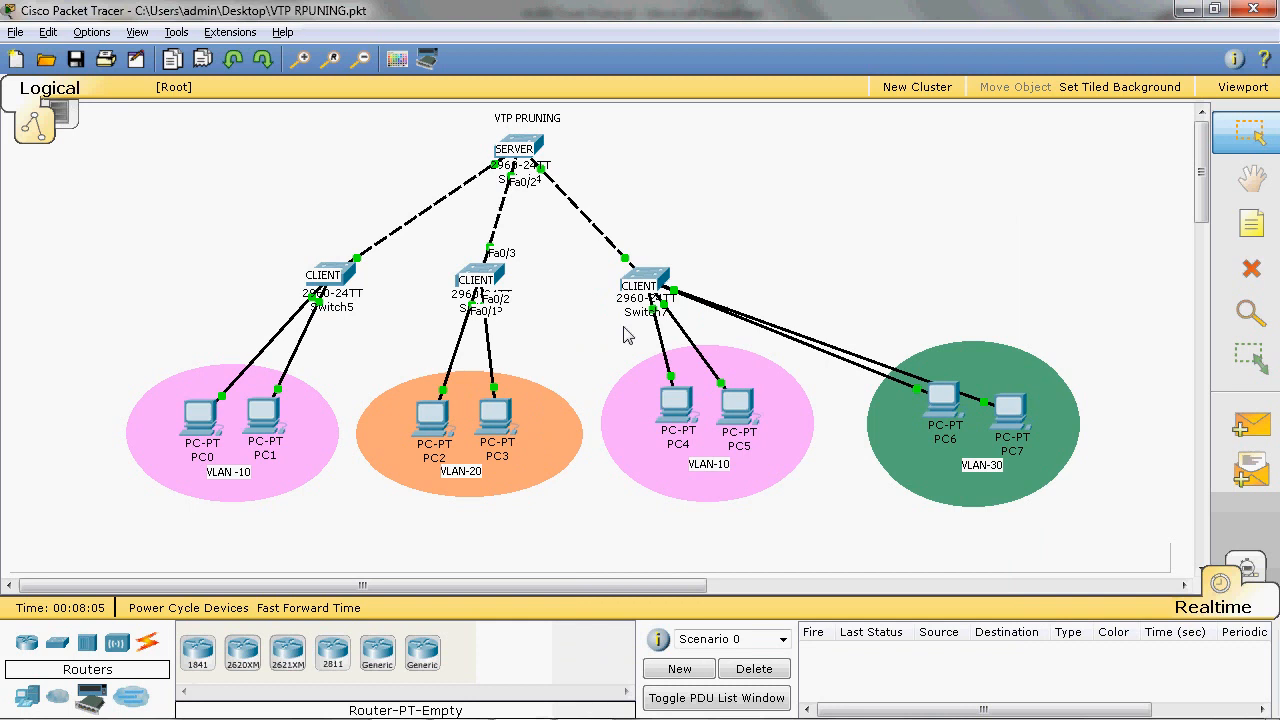
{"action": "mouse_move", "coordinate": [670, 488]}
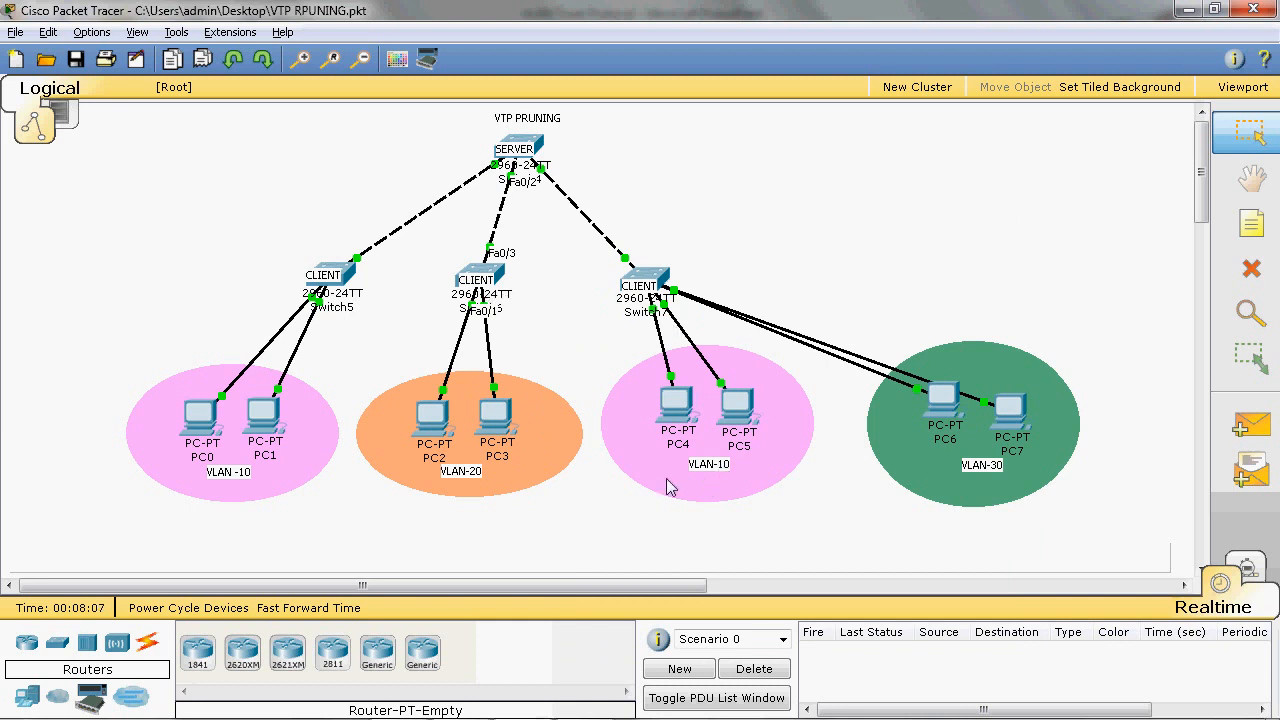
{"action": "mouse_move", "coordinate": [384, 220]}
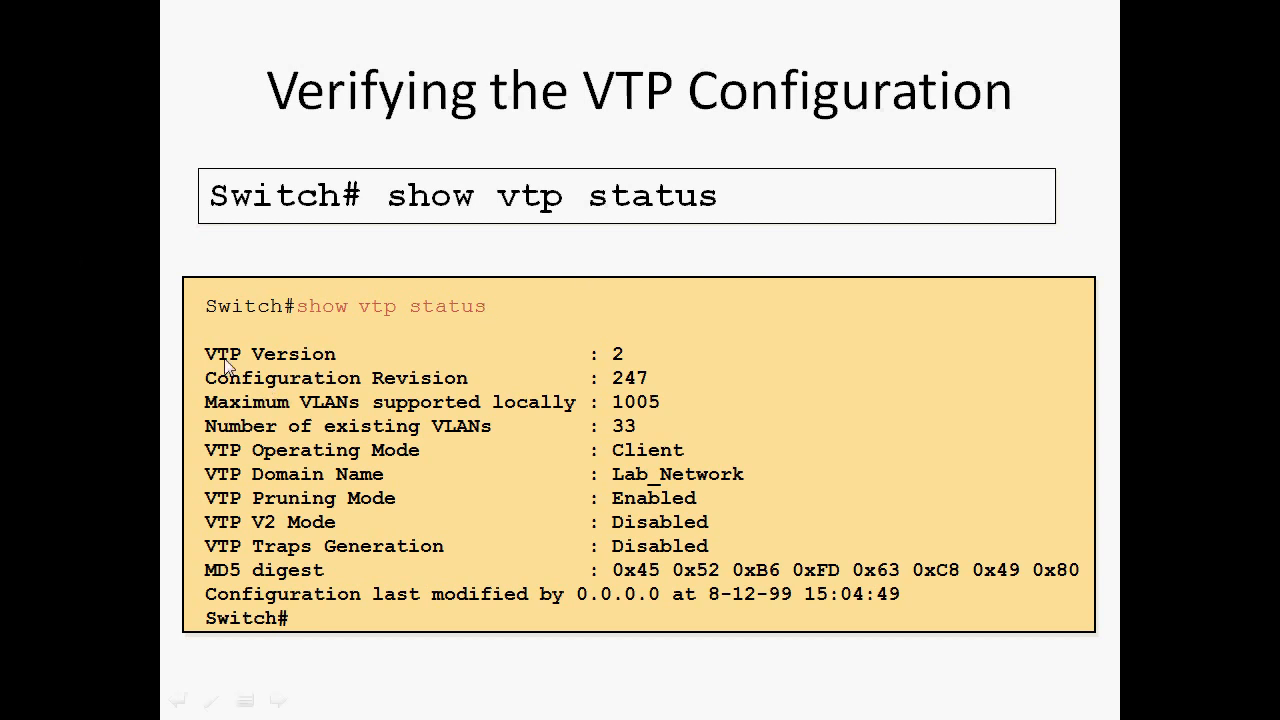
{"action": "mouse_move", "coordinate": [616, 396]}
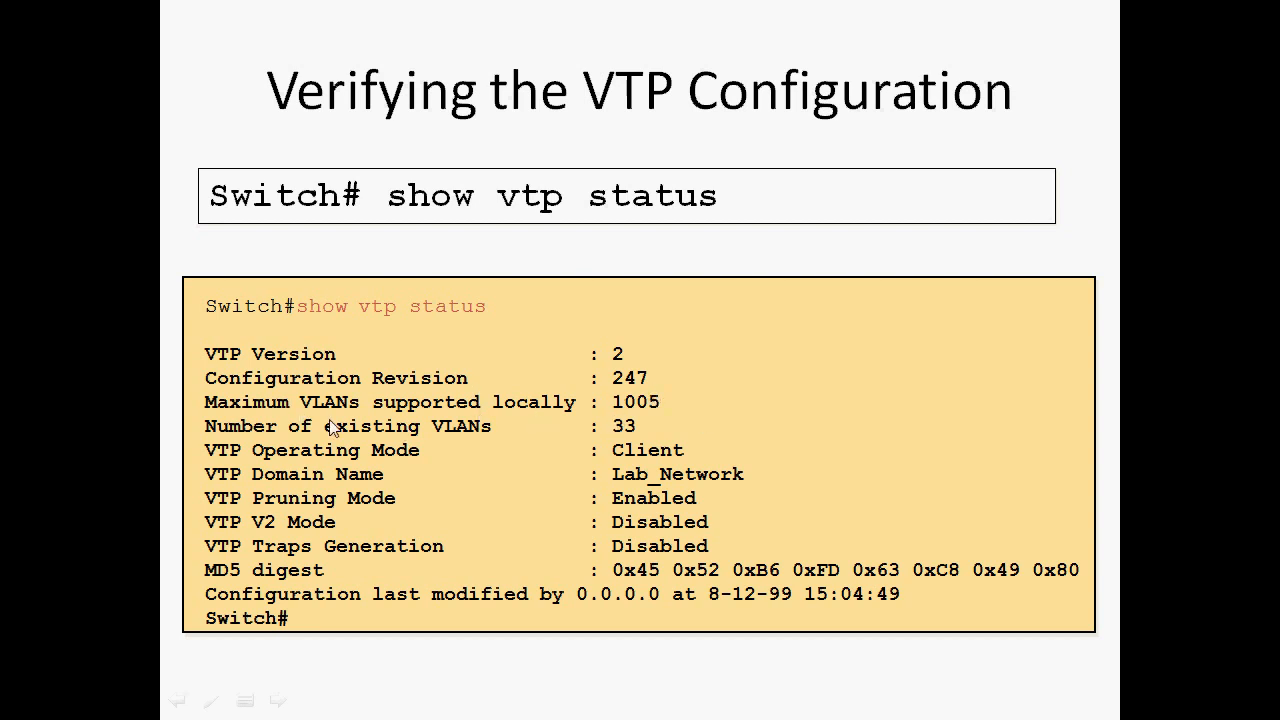
{"action": "mouse_move", "coordinate": [612, 468]}
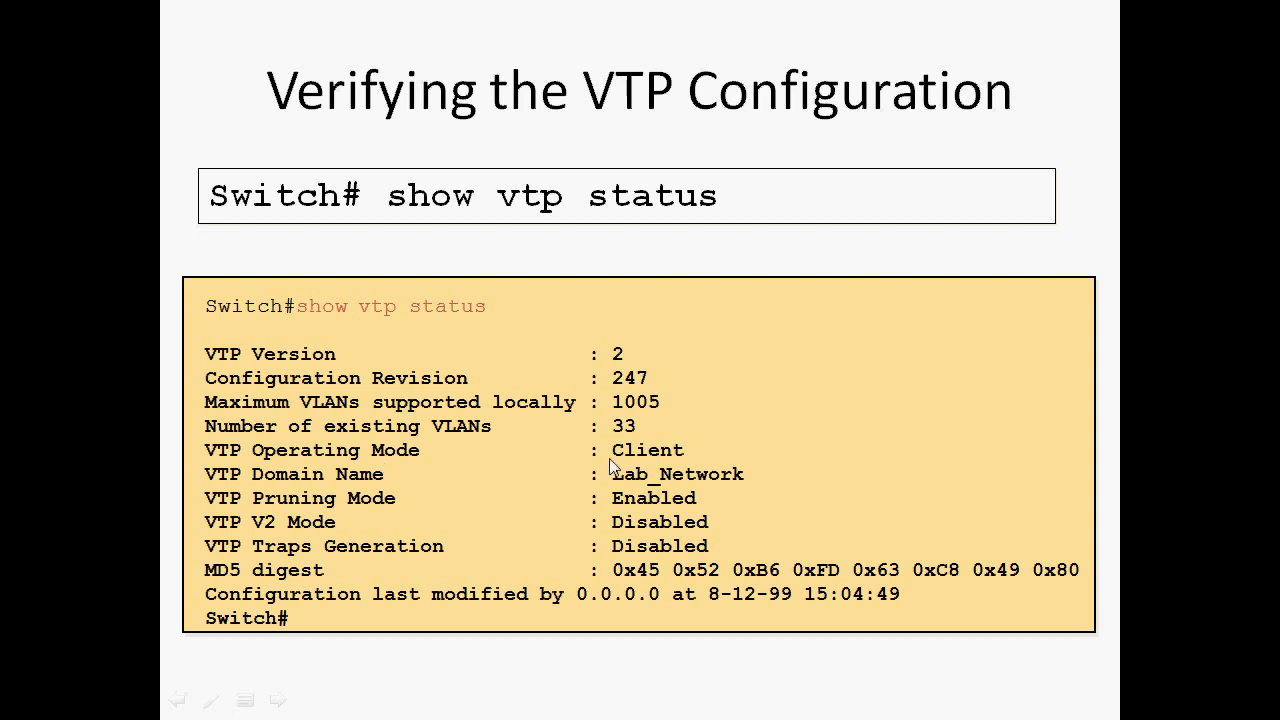
{"action": "mouse_move", "coordinate": [356, 482]}
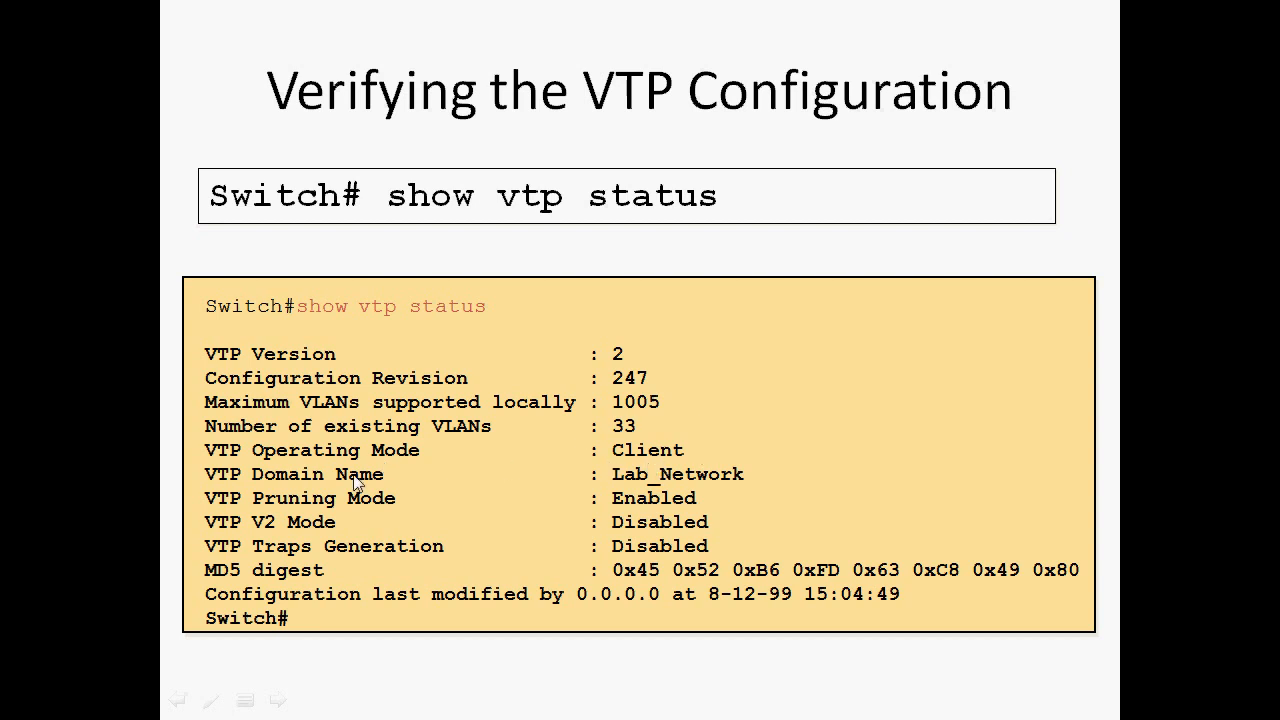
{"action": "mouse_move", "coordinate": [796, 490]}
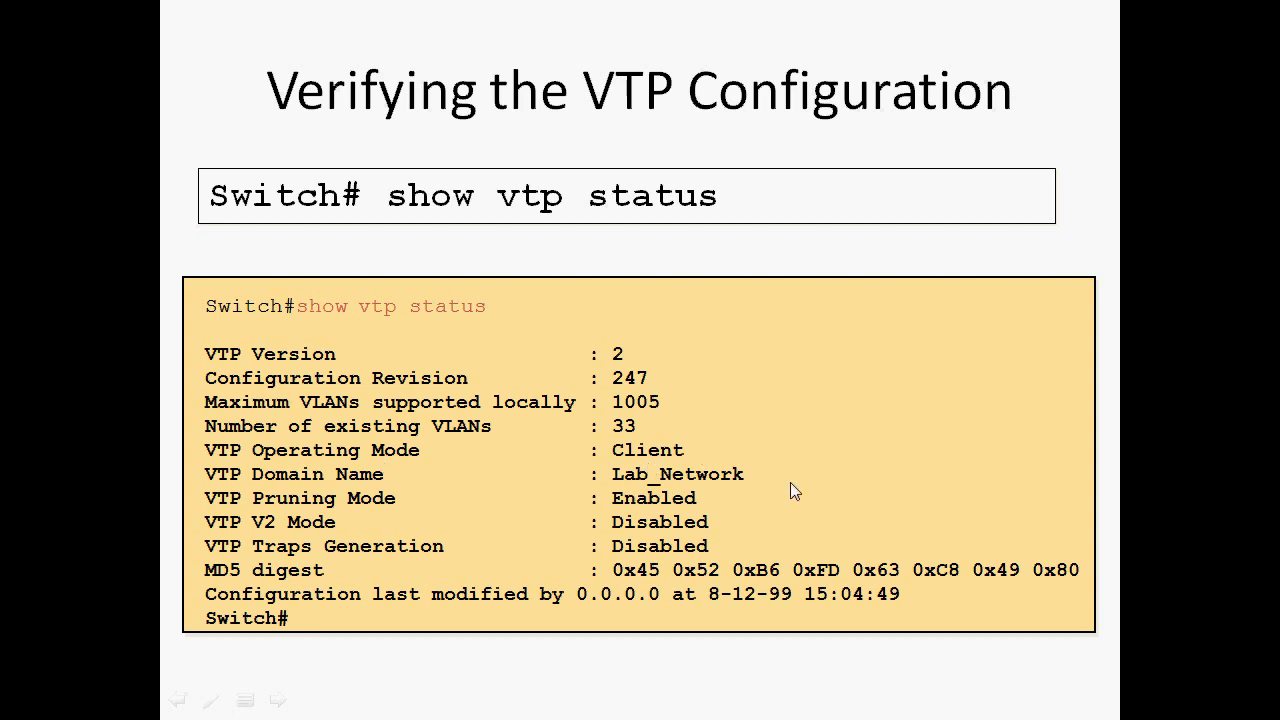
{"action": "mouse_move", "coordinate": [624, 532]}
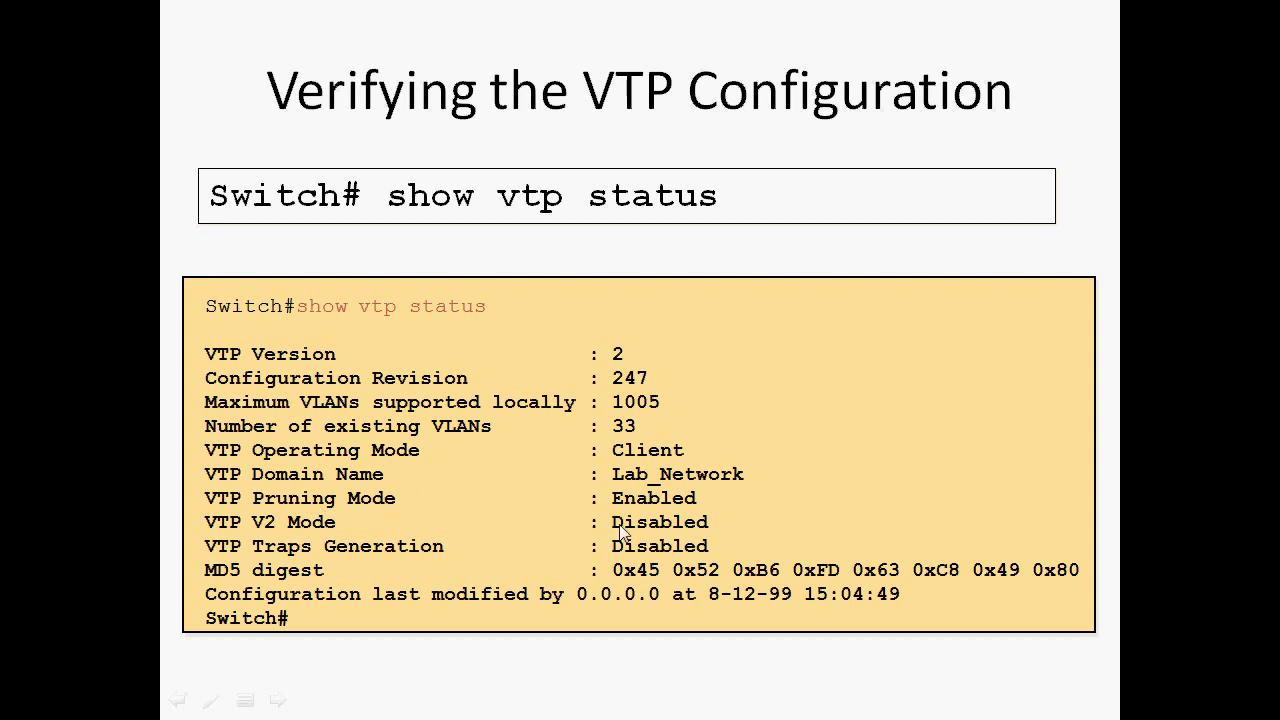